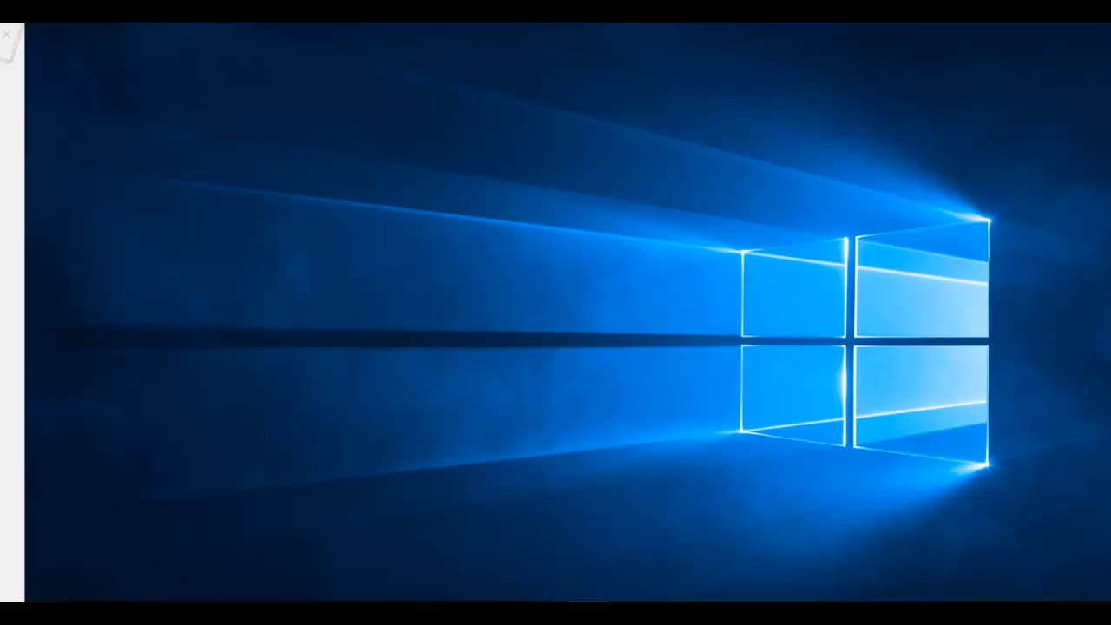
Step: Launch the Settings app from the Start menu to reach Printers & scanners
click(11, 616)
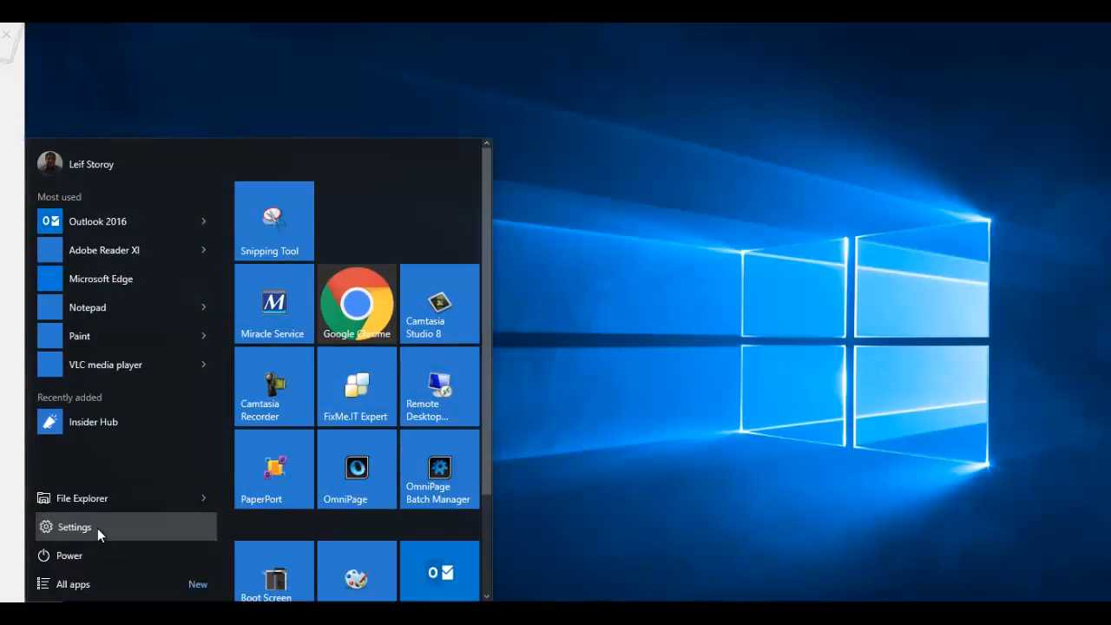
click(73, 528)
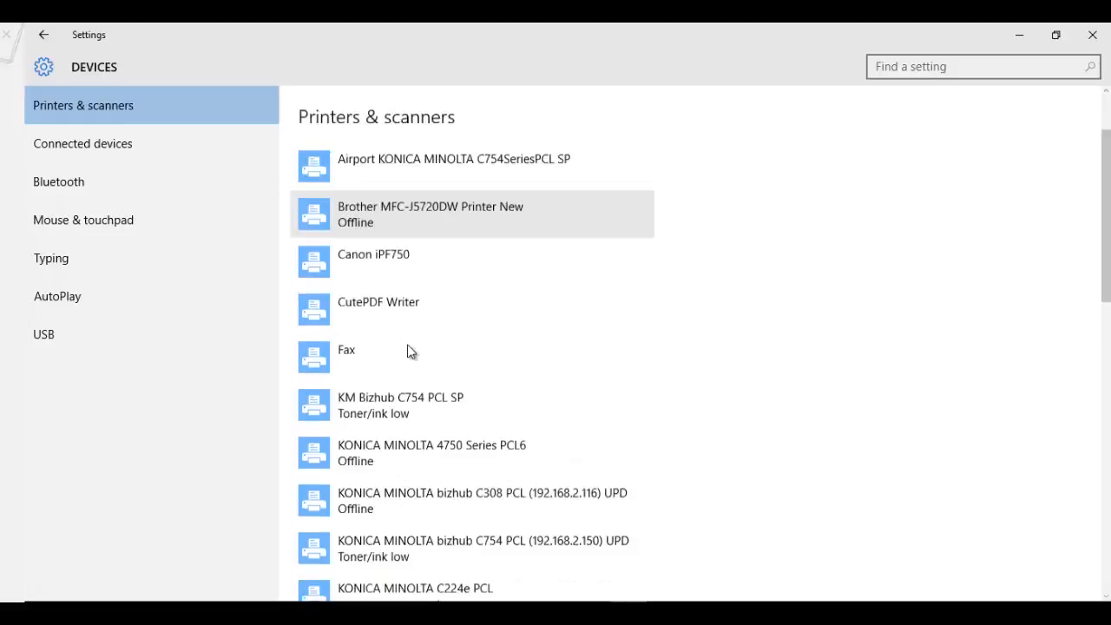
Step: Switch 'Let Windows manage my default printer' to Off and return to the Settings home page
scroll(down, 3)
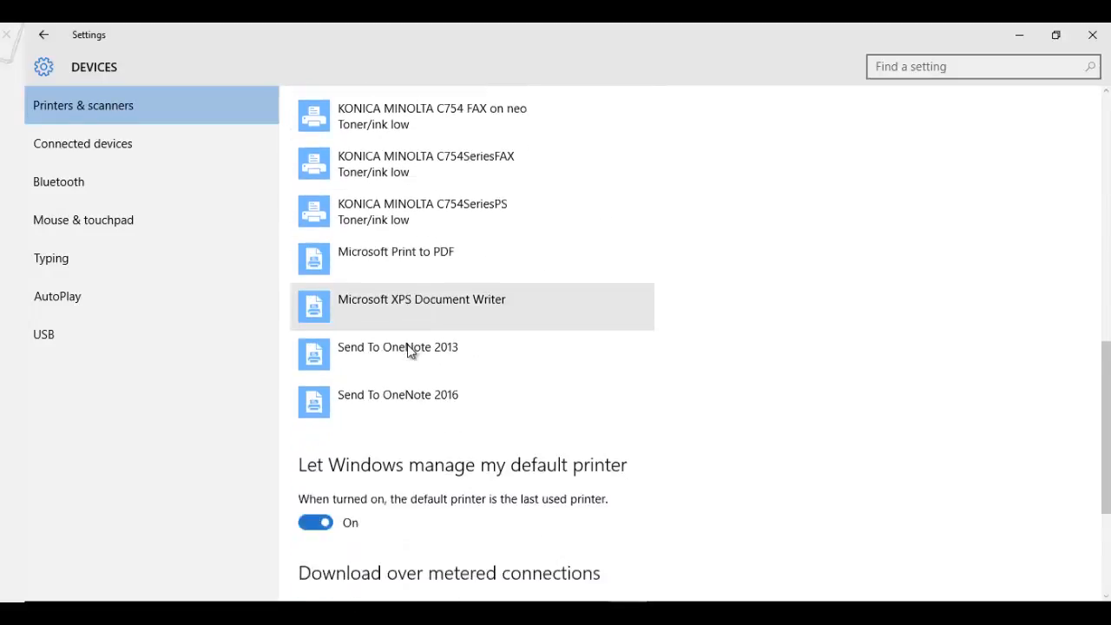
scroll(down, 3)
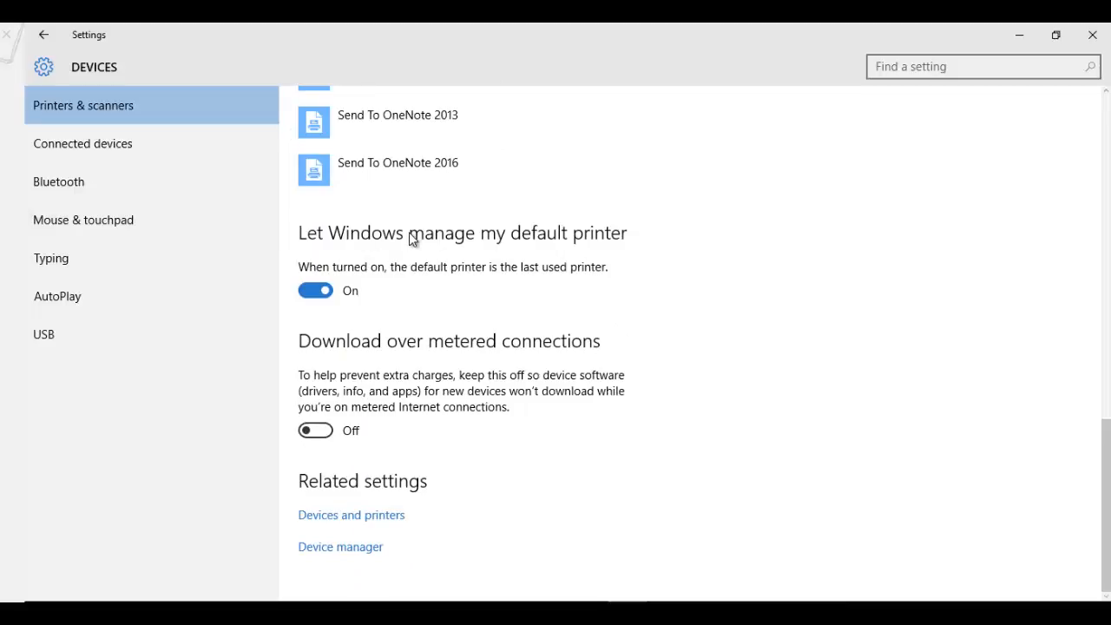
mouse_move(586, 247)
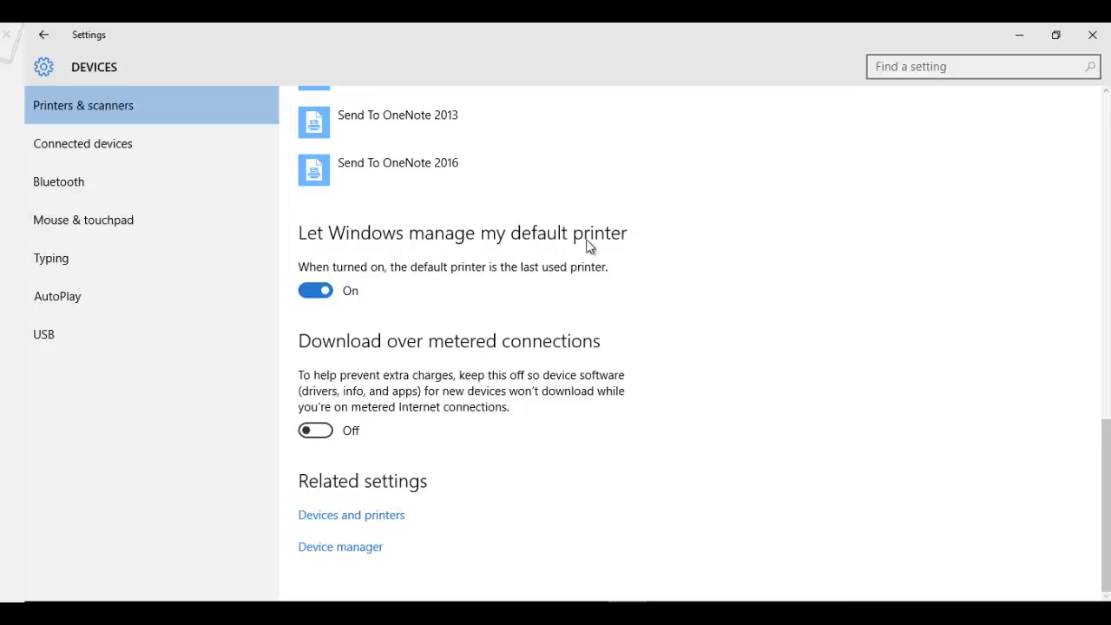
mouse_move(499, 255)
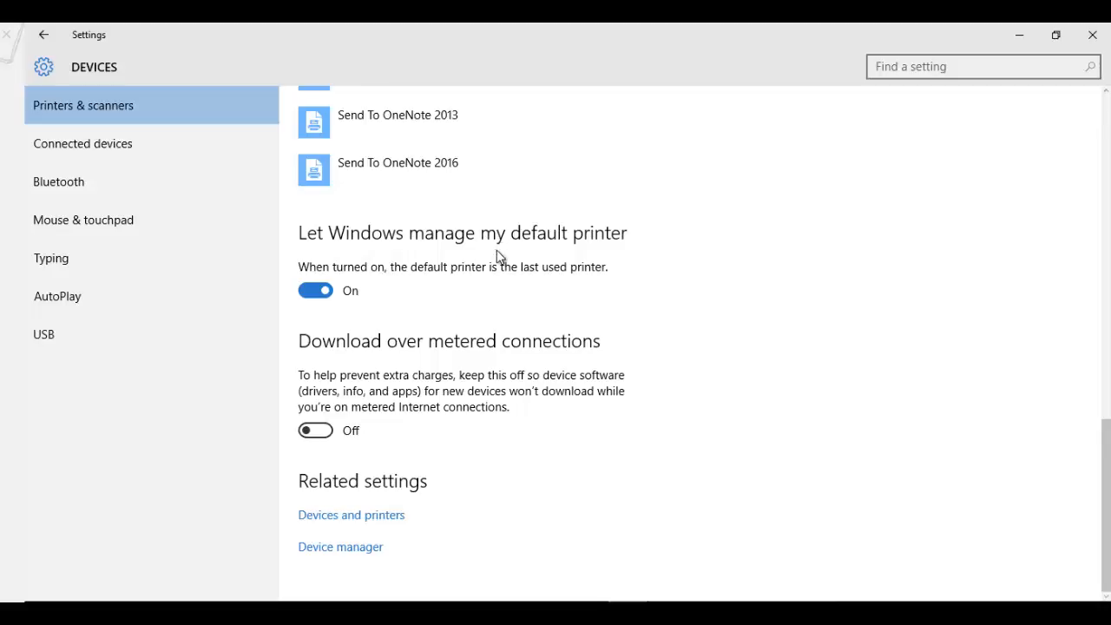
mouse_move(361, 333)
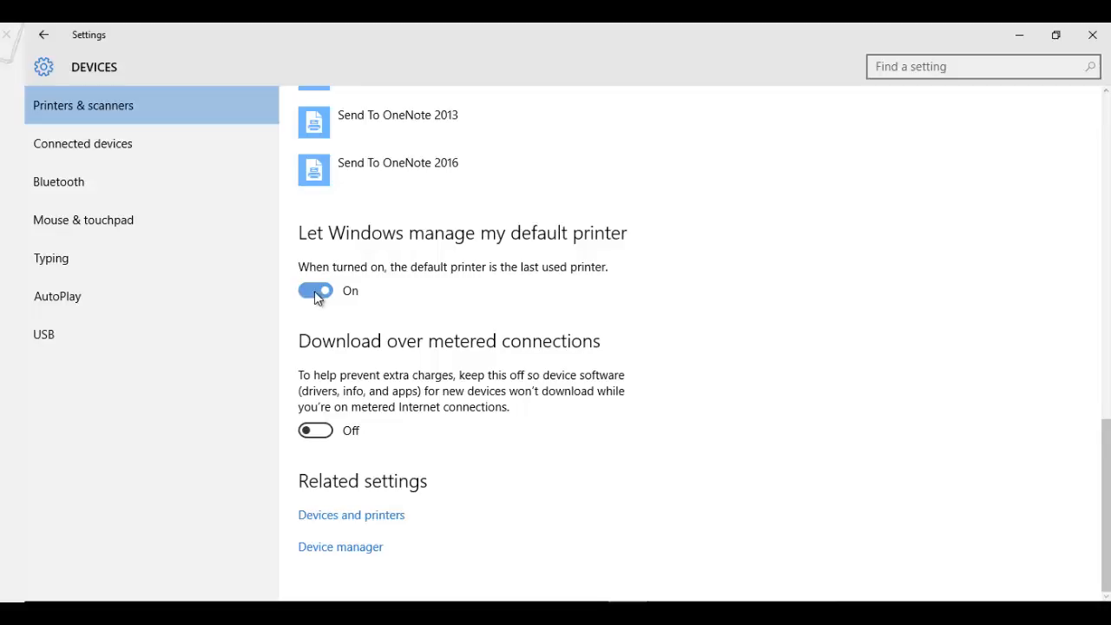
click(316, 290)
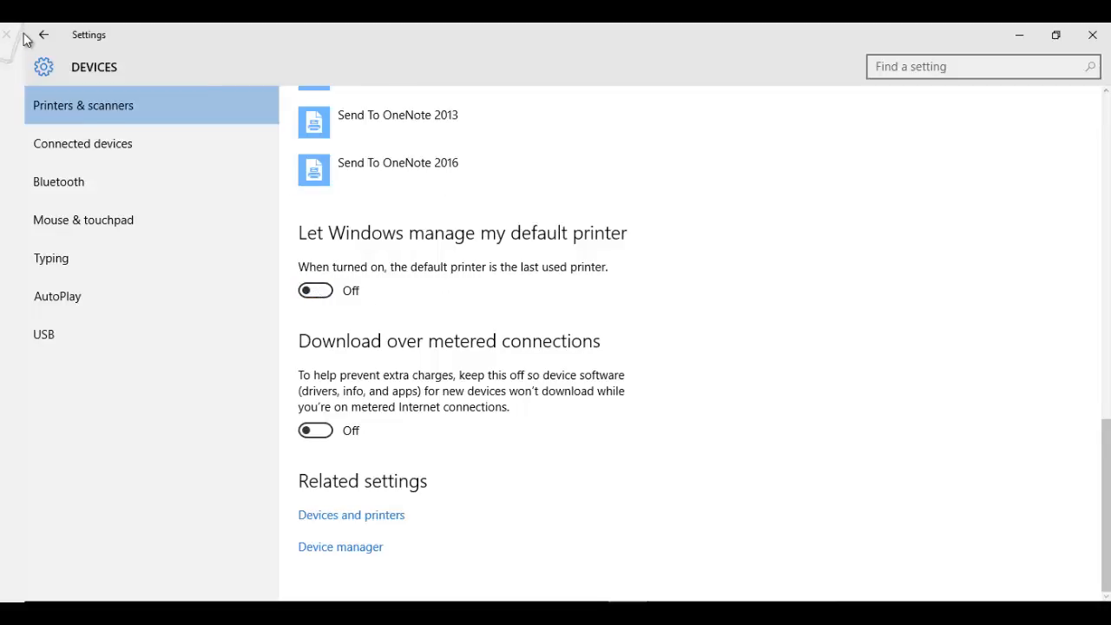
click(43, 35)
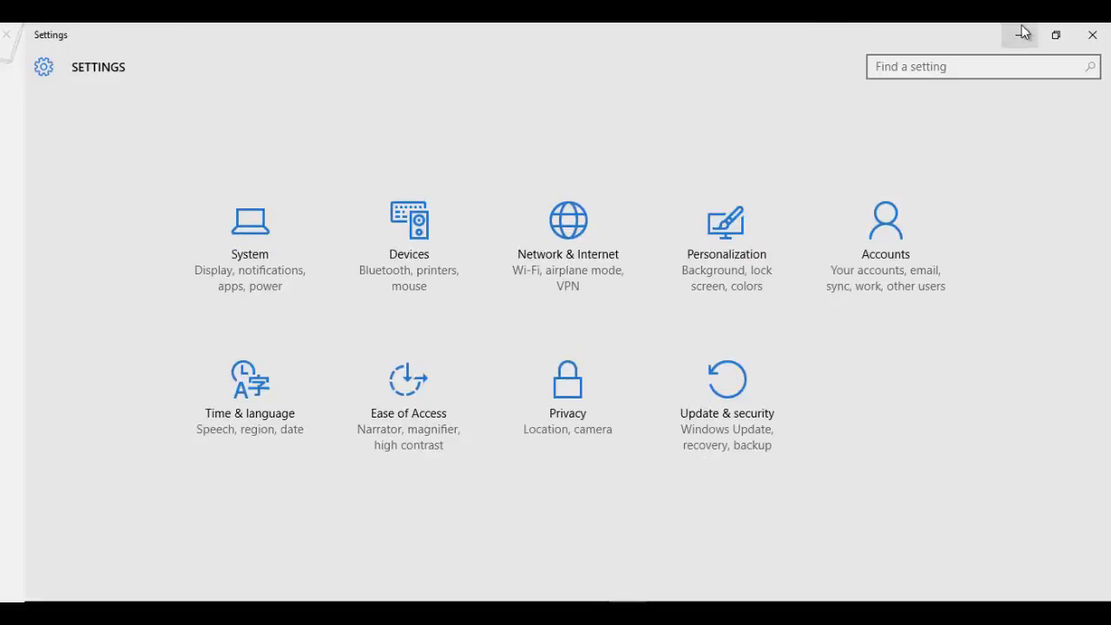
Step: Close the Settings window, leaving the empty desktop
click(1021, 34)
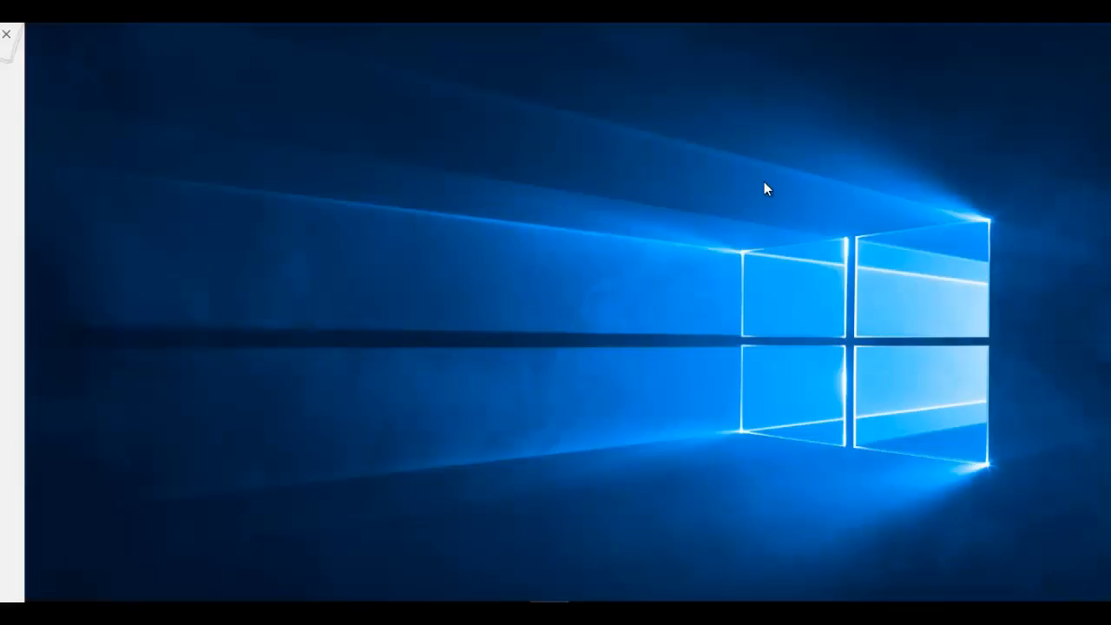
mouse_move(661, 222)
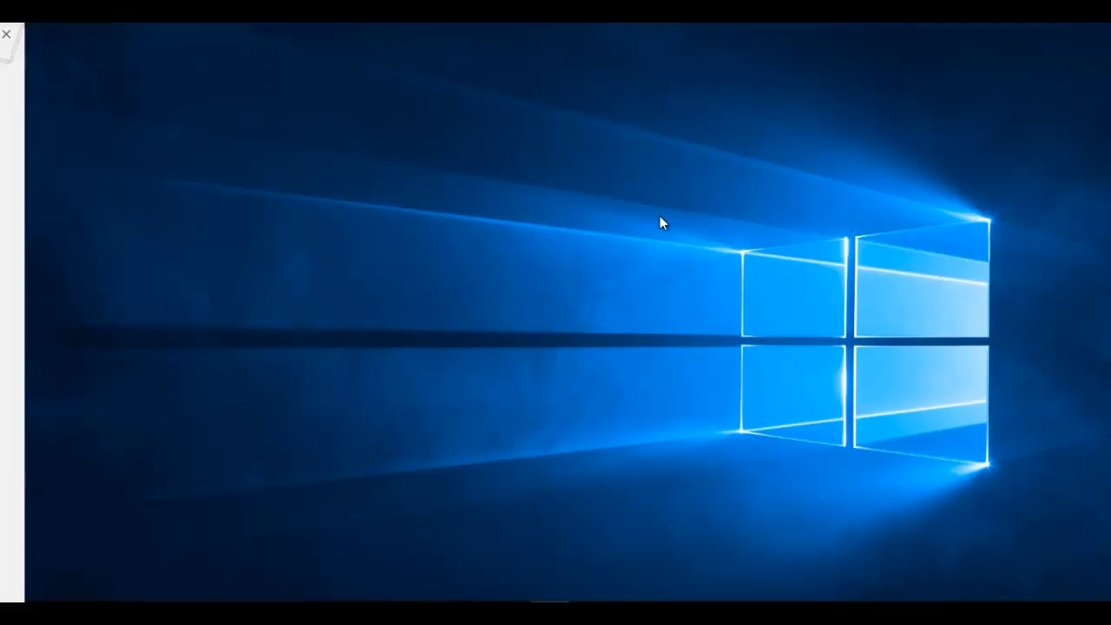